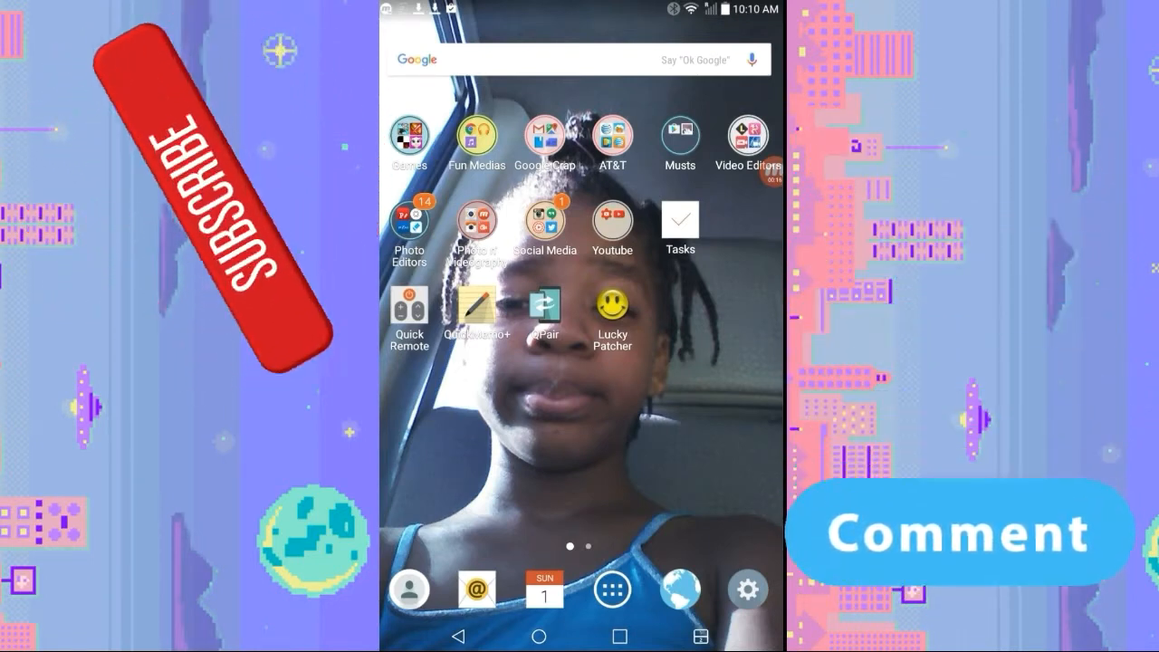
# Expand the Youtube folder on the home screen to show the Studio and YouTube apps
pyautogui.click(750, 131)
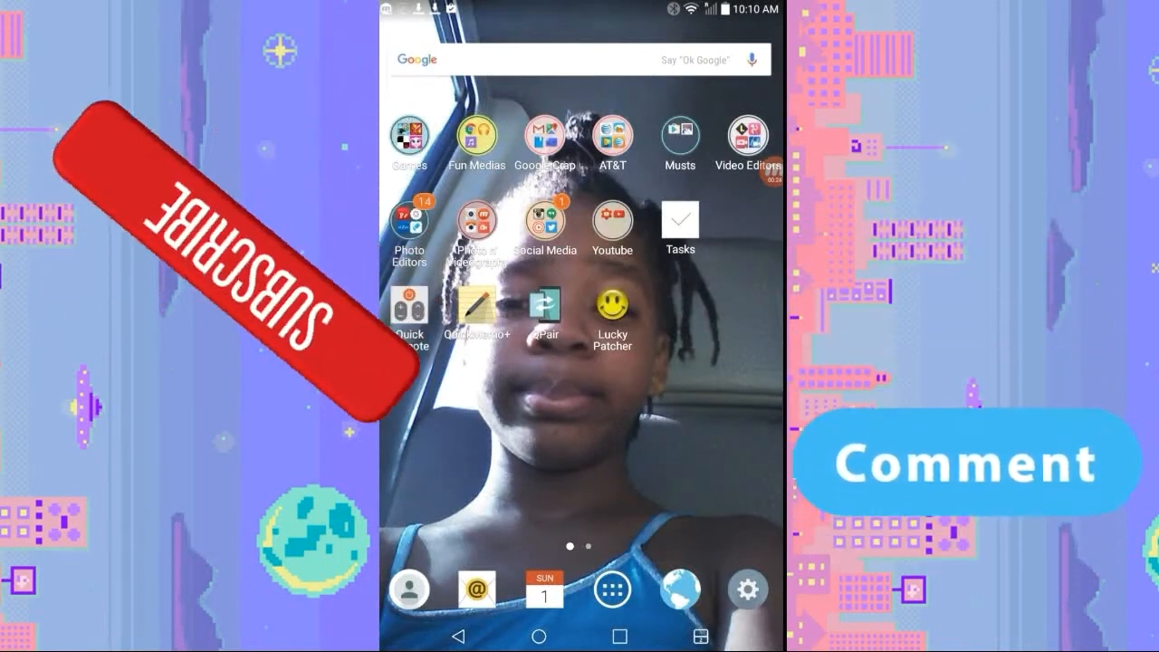
pyautogui.click(477, 133)
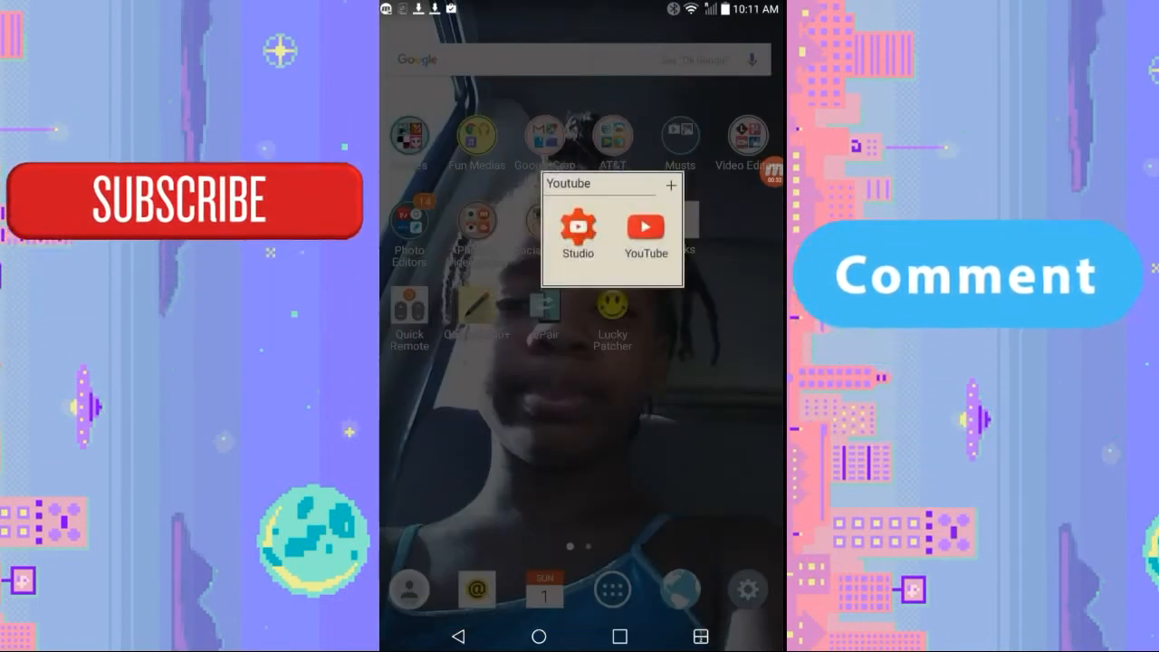
# Search YouTube for 'gabrielle marie green screen'
pyautogui.click(646, 226)
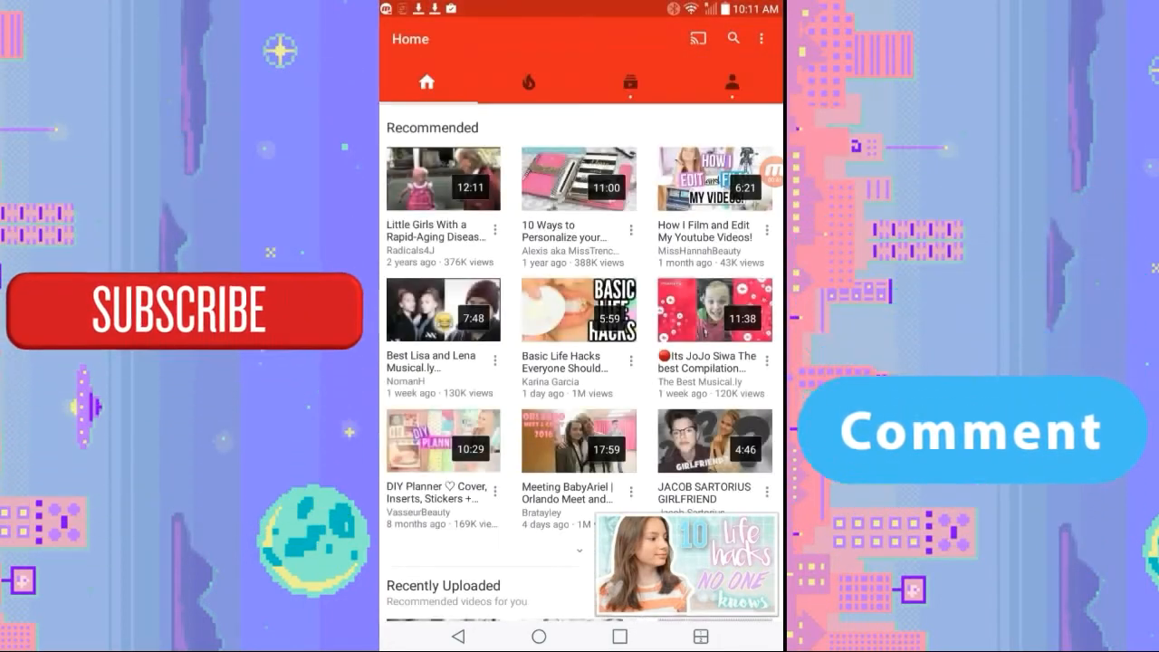
pyautogui.click(731, 37)
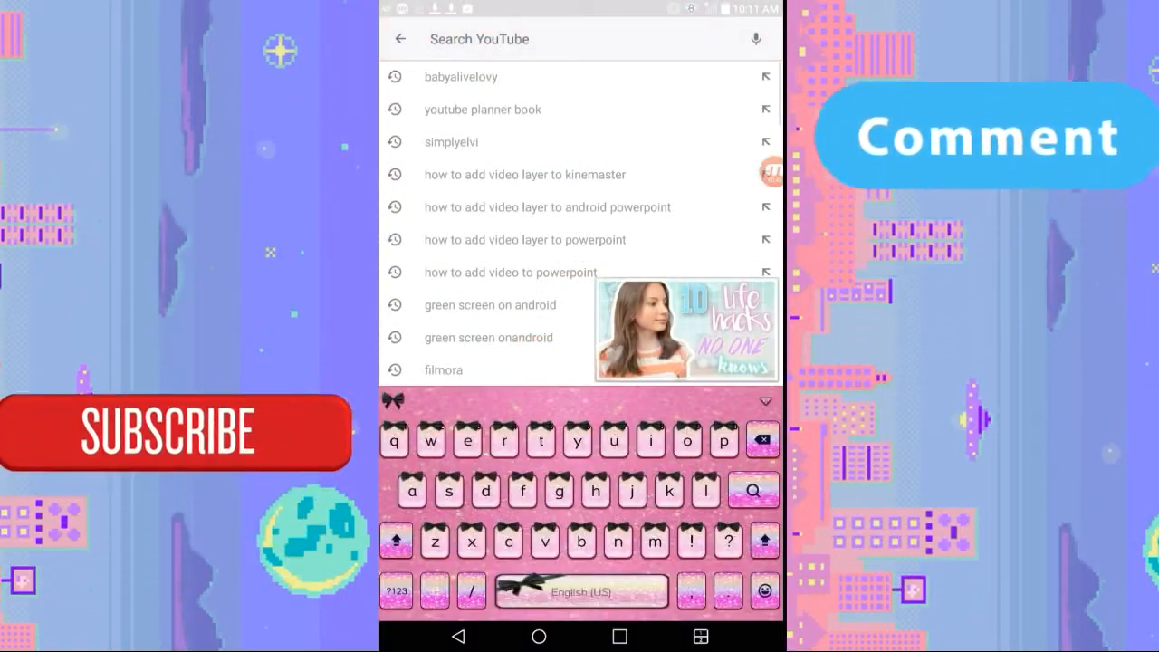
pyautogui.write('gabrielle marie')
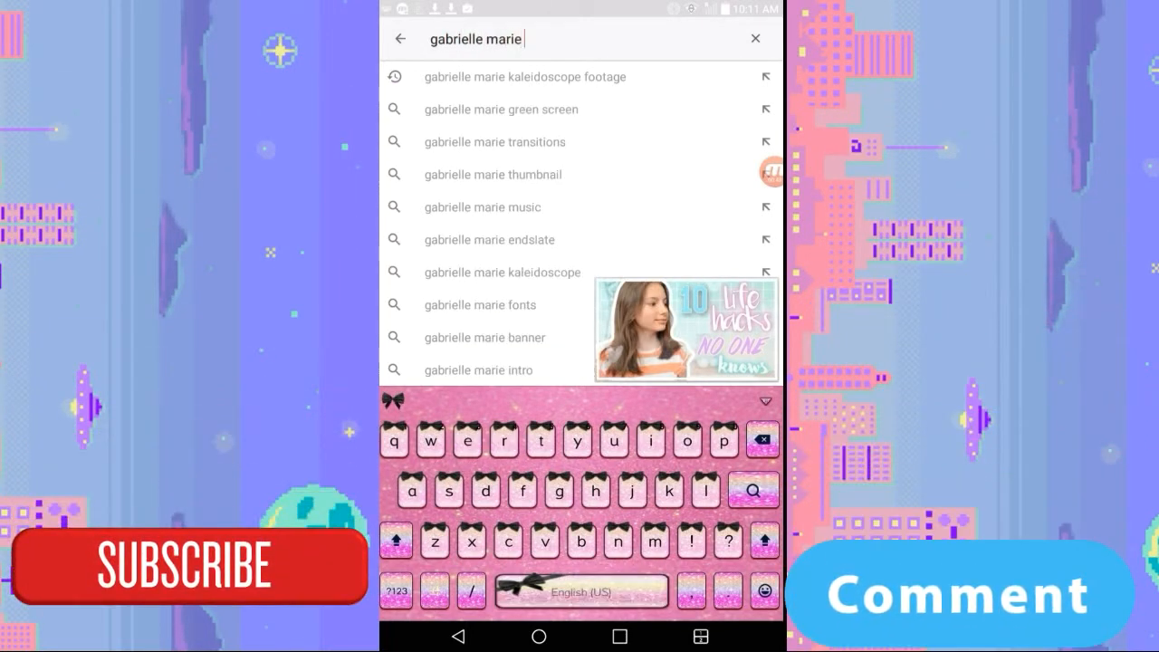
pyautogui.write('green screen')
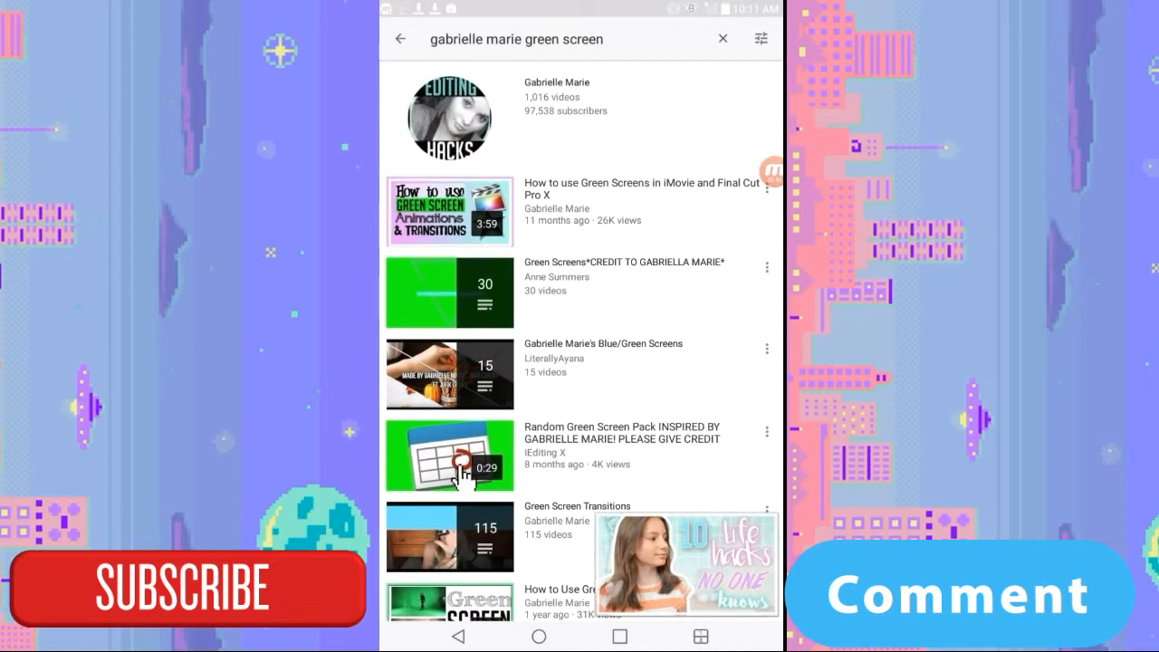
# Browse the Green Screens playlist credited to Gabrielle Marie
pyautogui.click(463, 482)
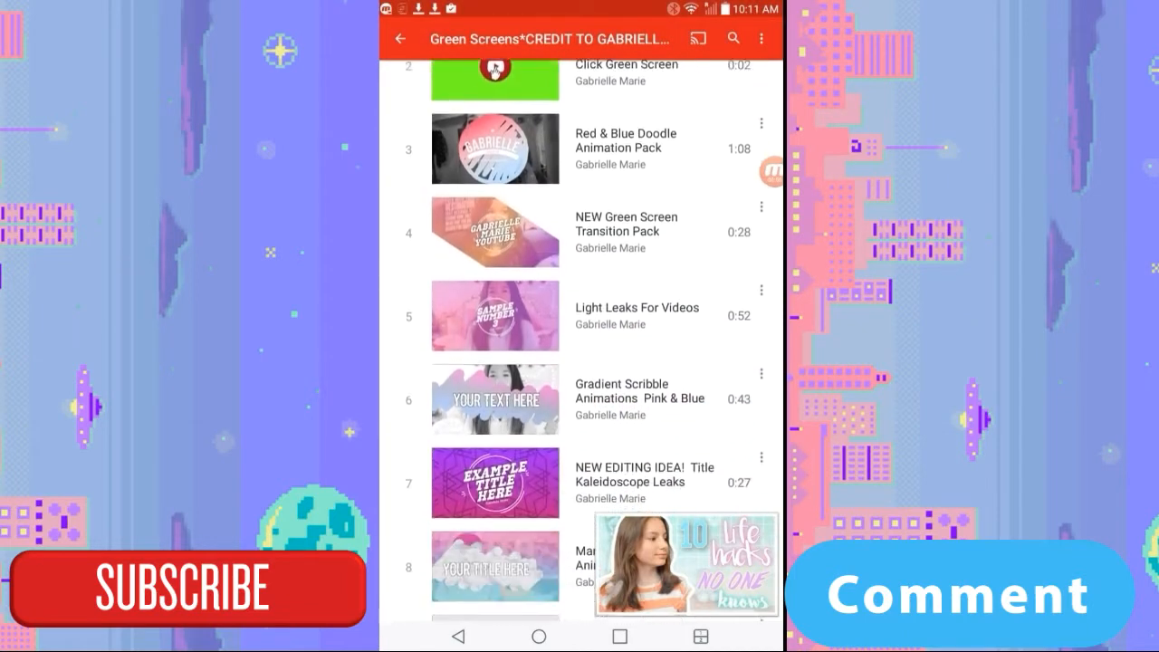
pyautogui.scroll(-3)
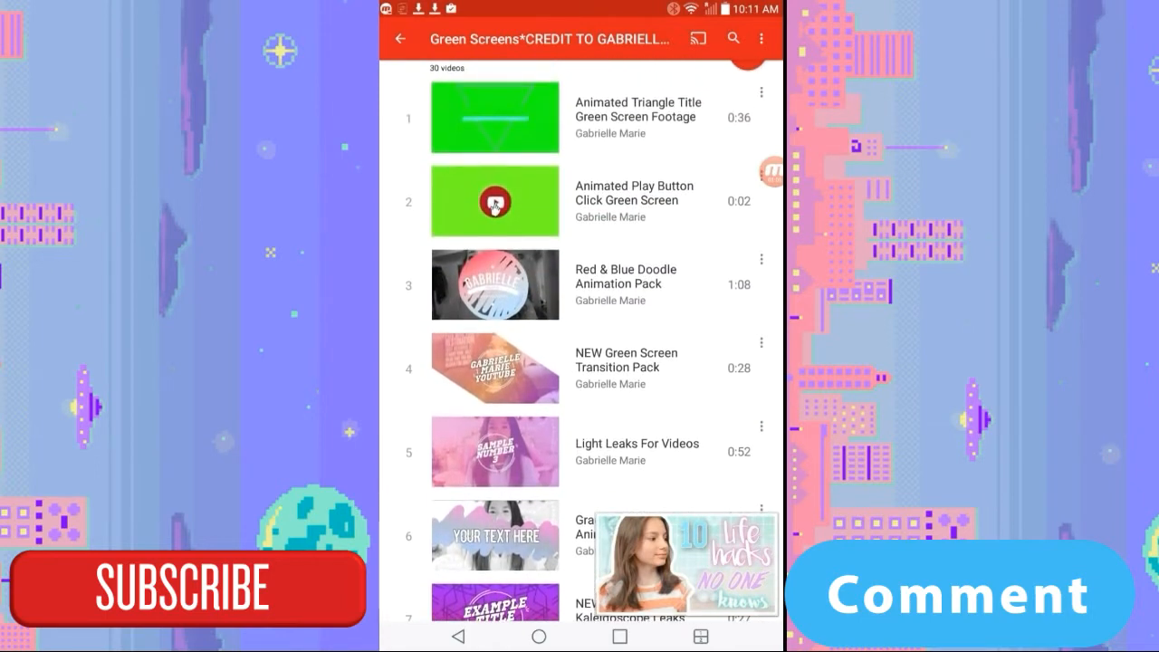
pyautogui.scroll(-3)
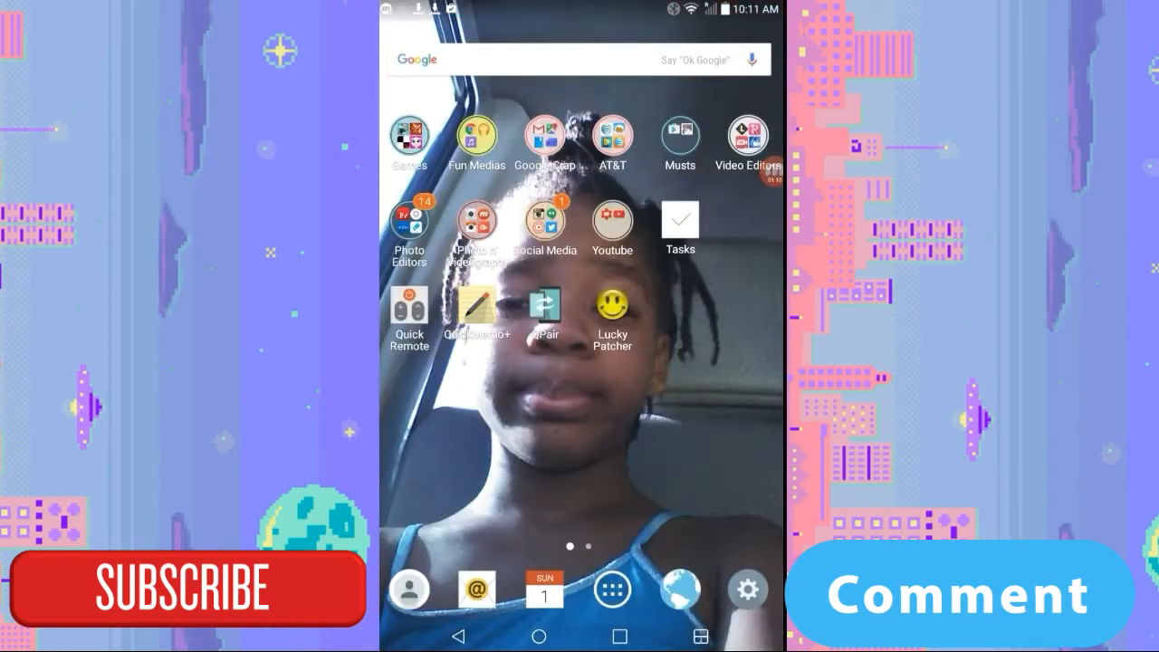
# Launch Chrome, then bring up Media Studio's Video Editing submenu
pyautogui.click(476, 134)
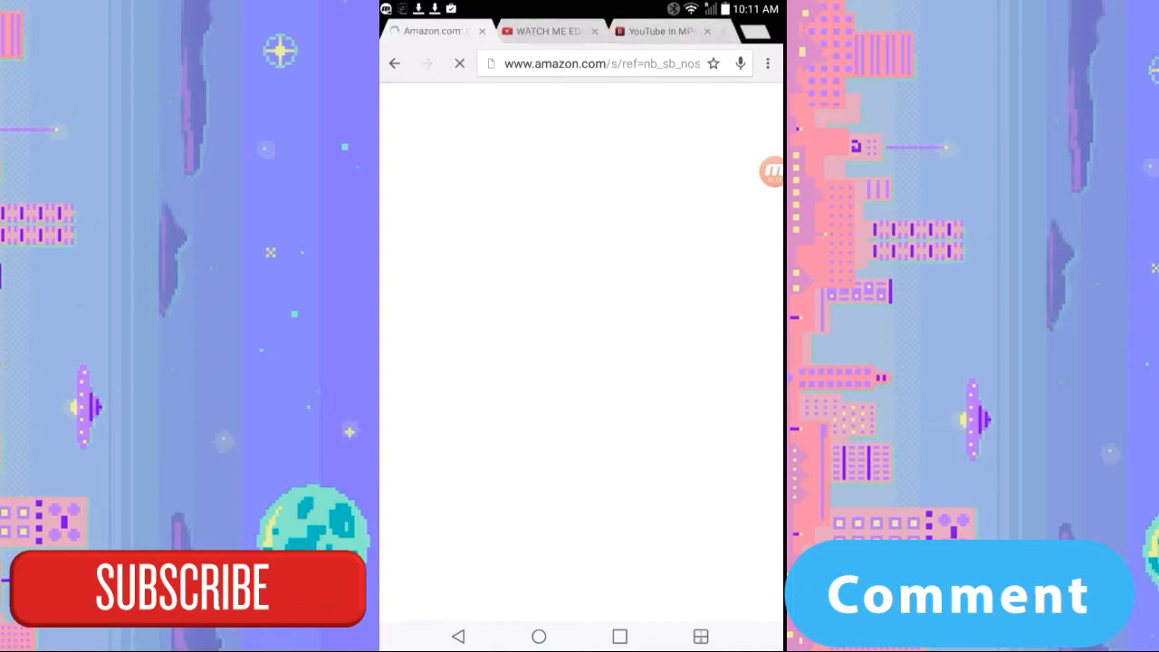
pyautogui.click(663, 31)
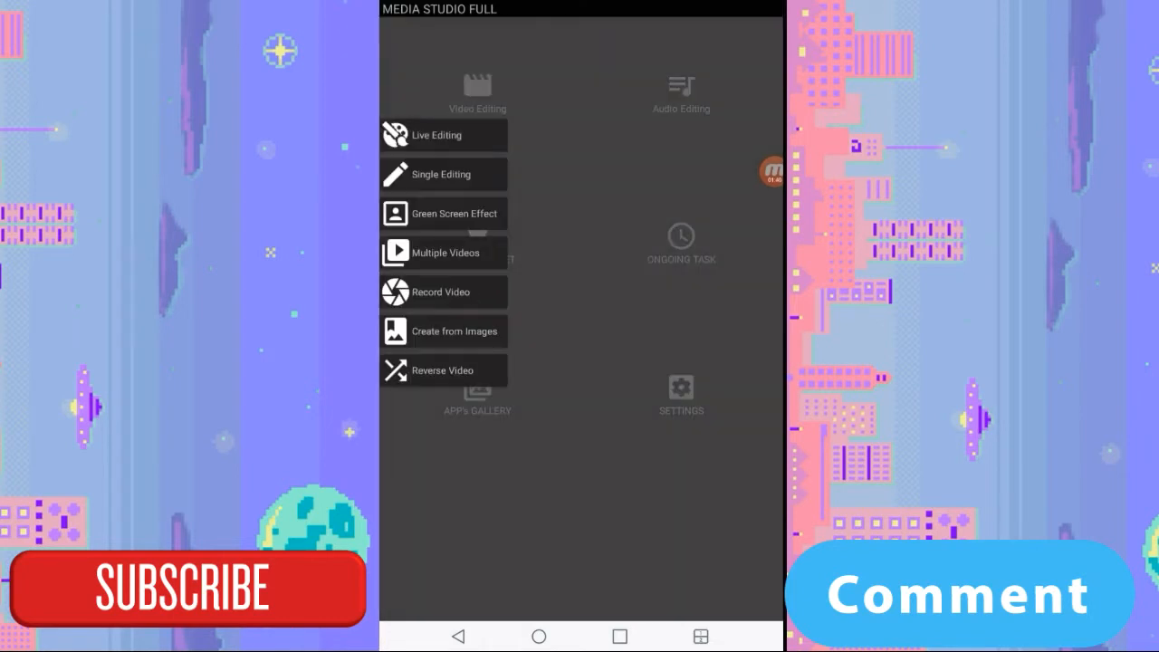
# Start the Green Screen Effect from a new video and browse Internal Storage
pyautogui.click(455, 214)
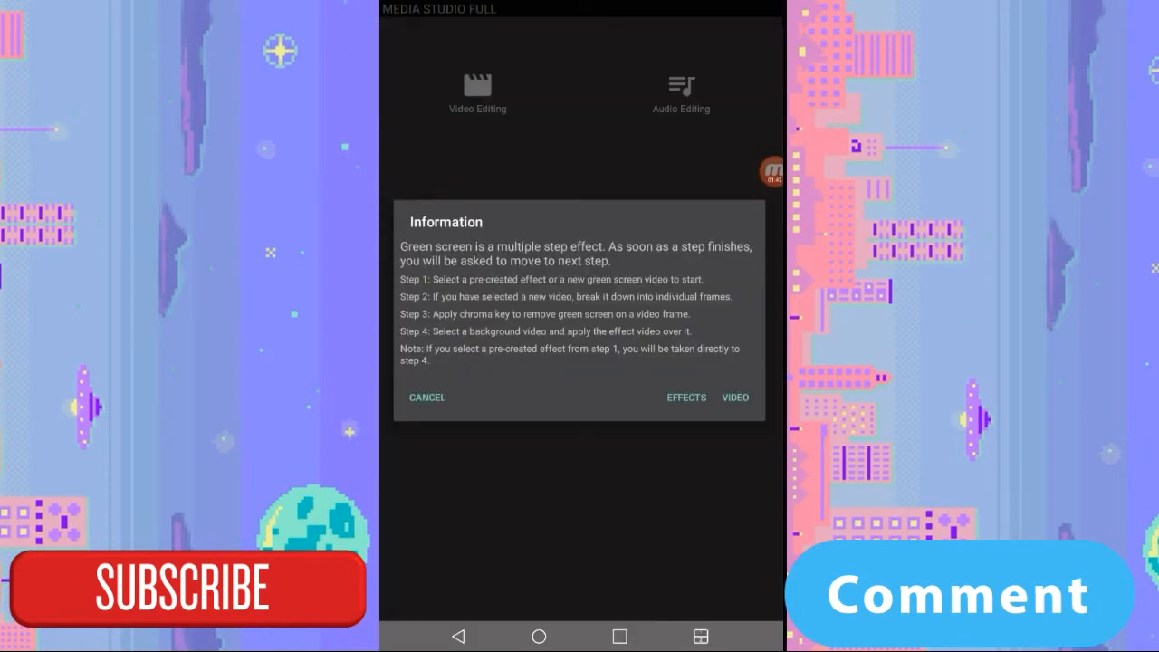
pyautogui.click(735, 397)
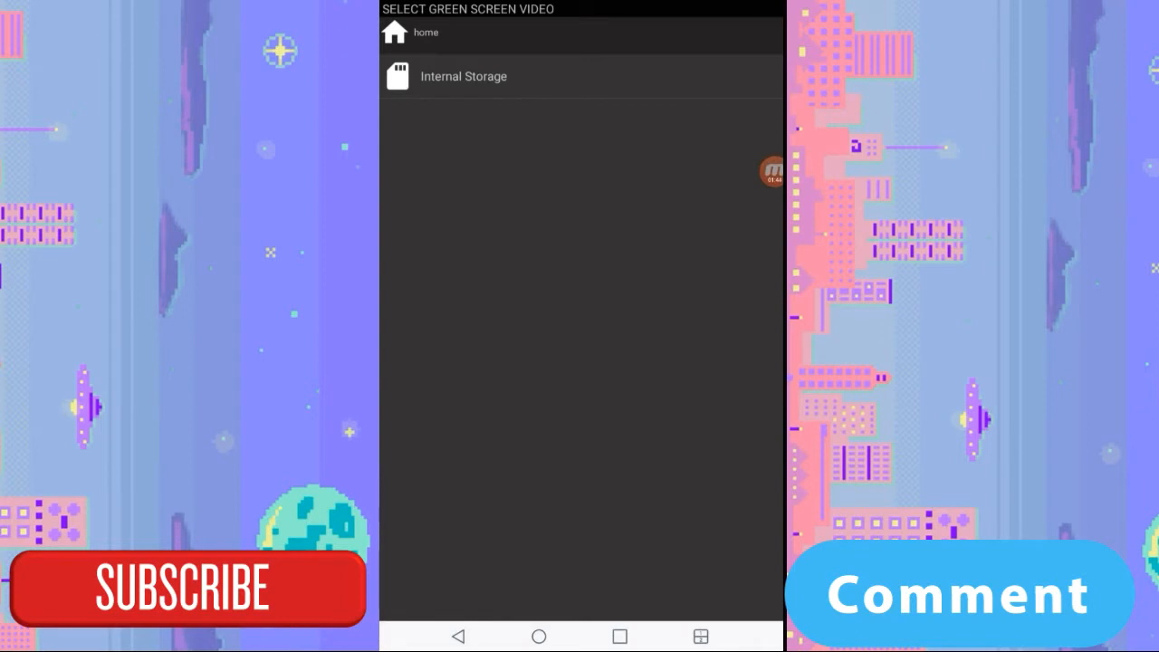
pyautogui.click(463, 76)
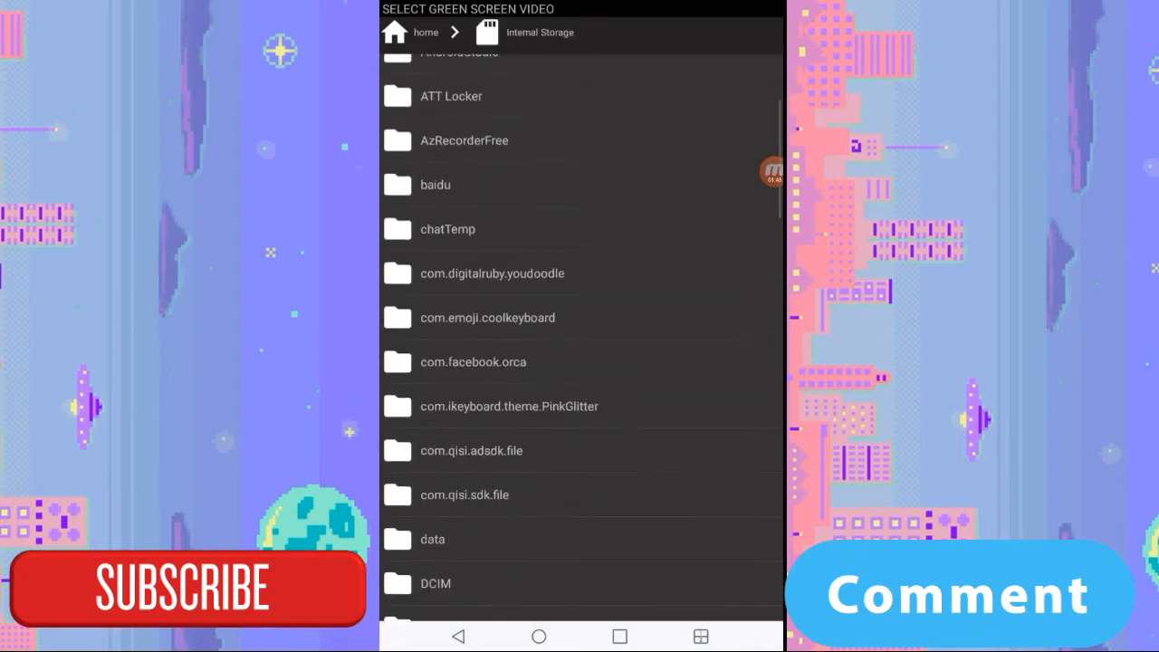
pyautogui.scroll(-3)
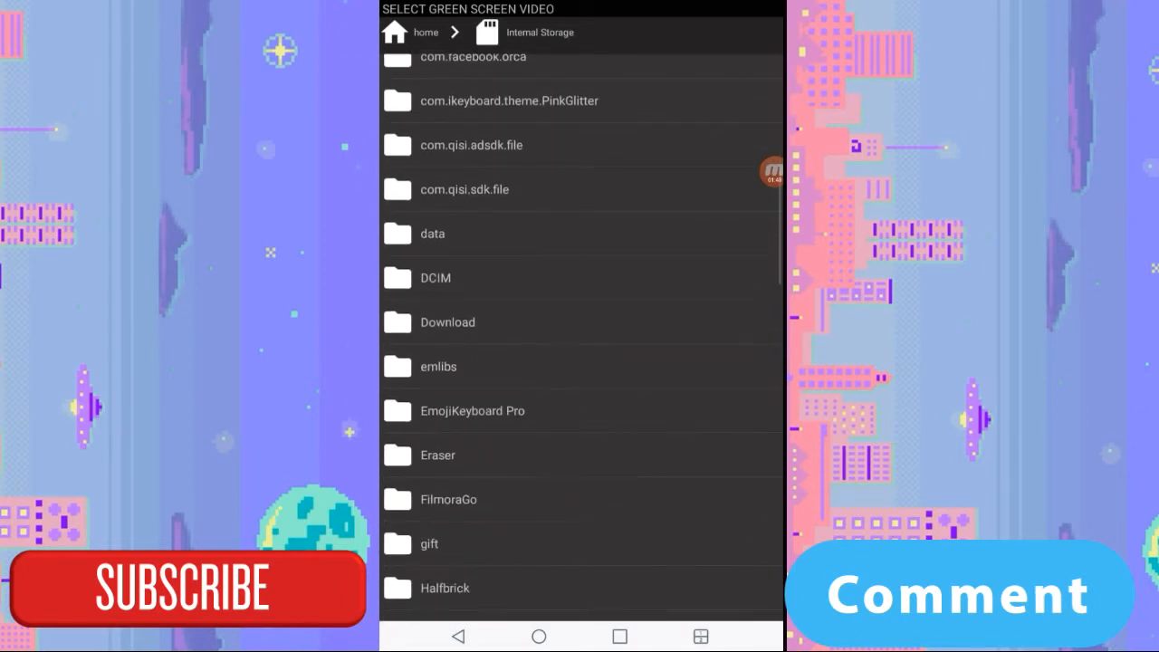
# Pick the Animated Play Button Click Green Screen .mp4 from Download and extract its frames
pyautogui.click(447, 322)
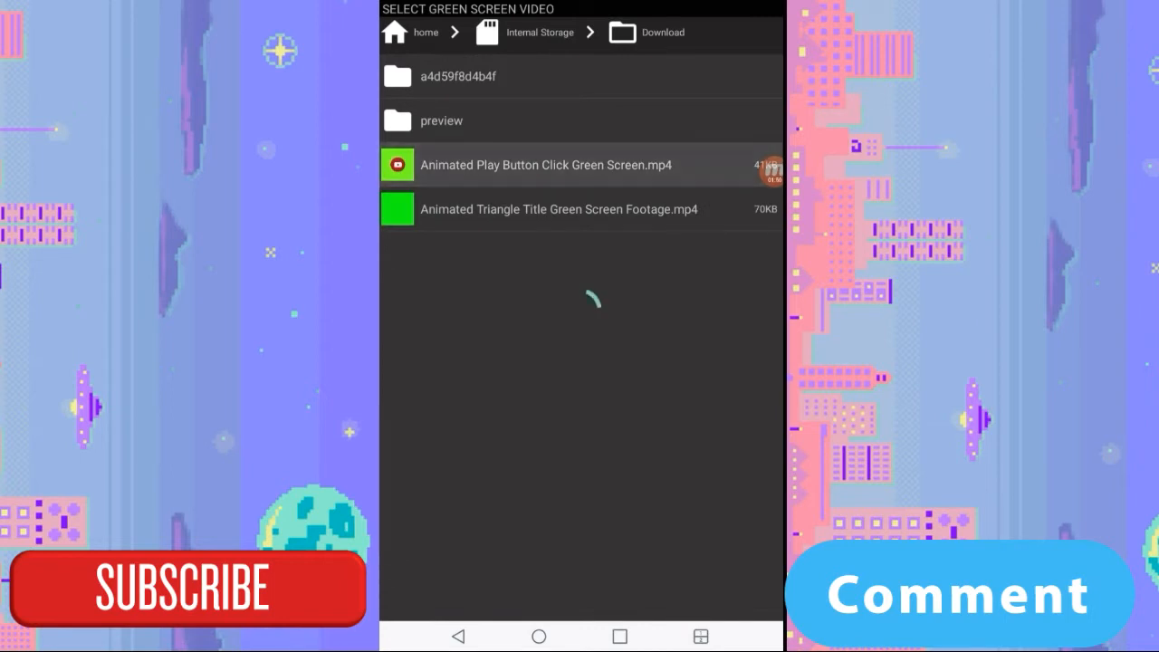
pyautogui.click(547, 165)
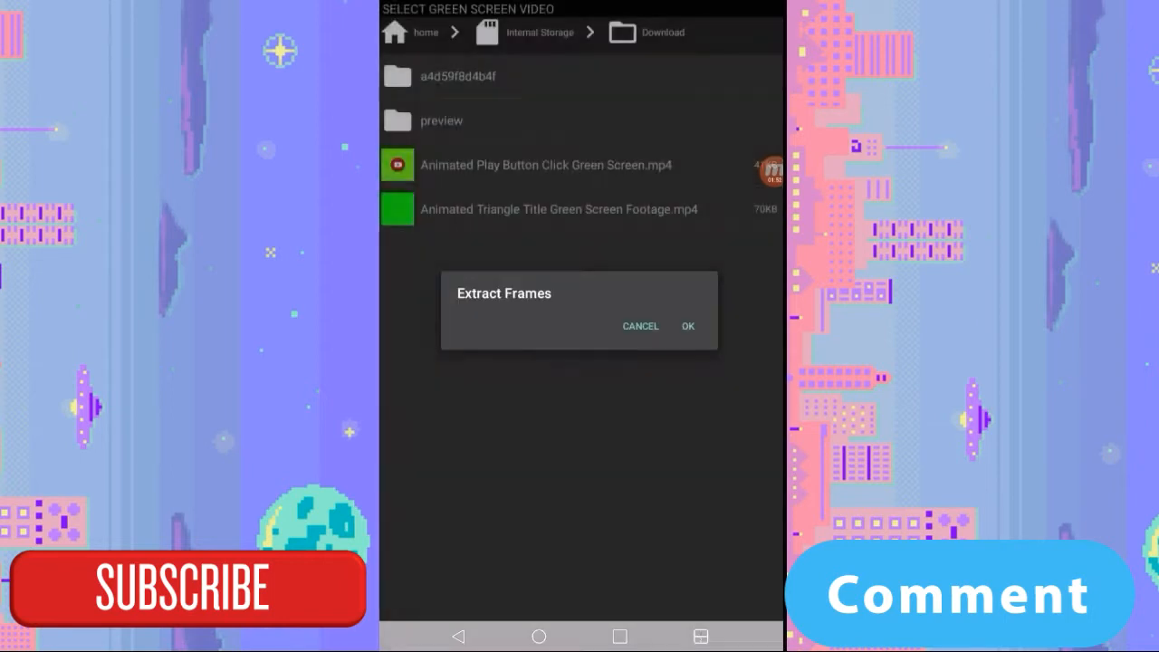
pyautogui.click(688, 326)
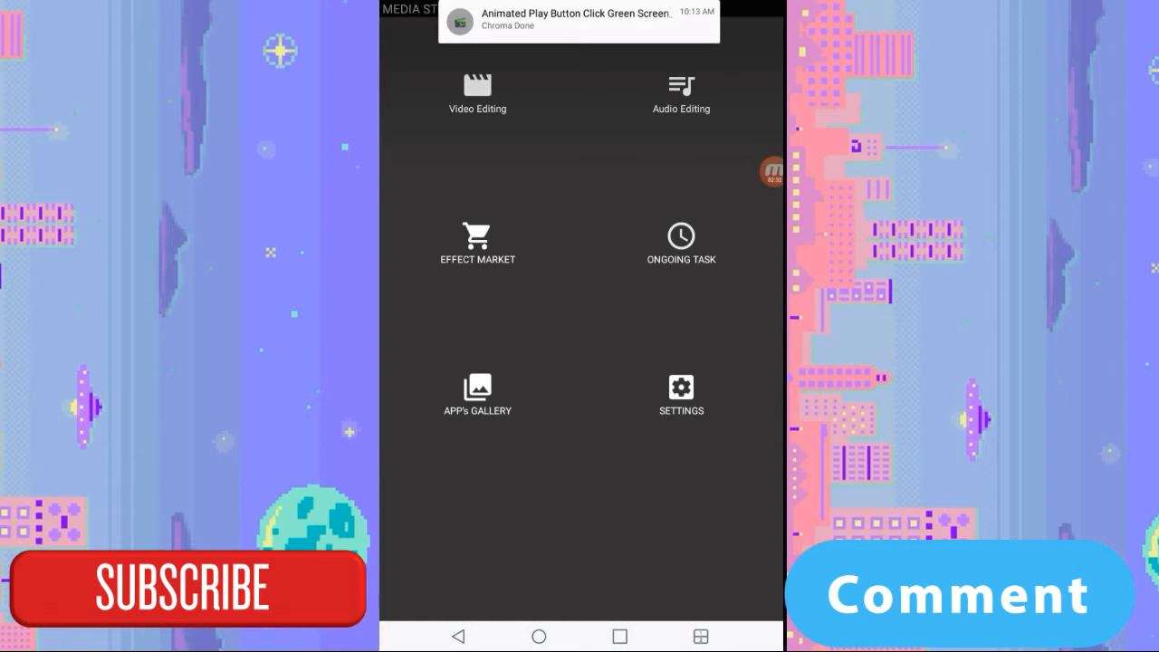
# From the Chroma Done notice, choose a DCIM > Camera clip as the background video
pyautogui.click(476, 90)
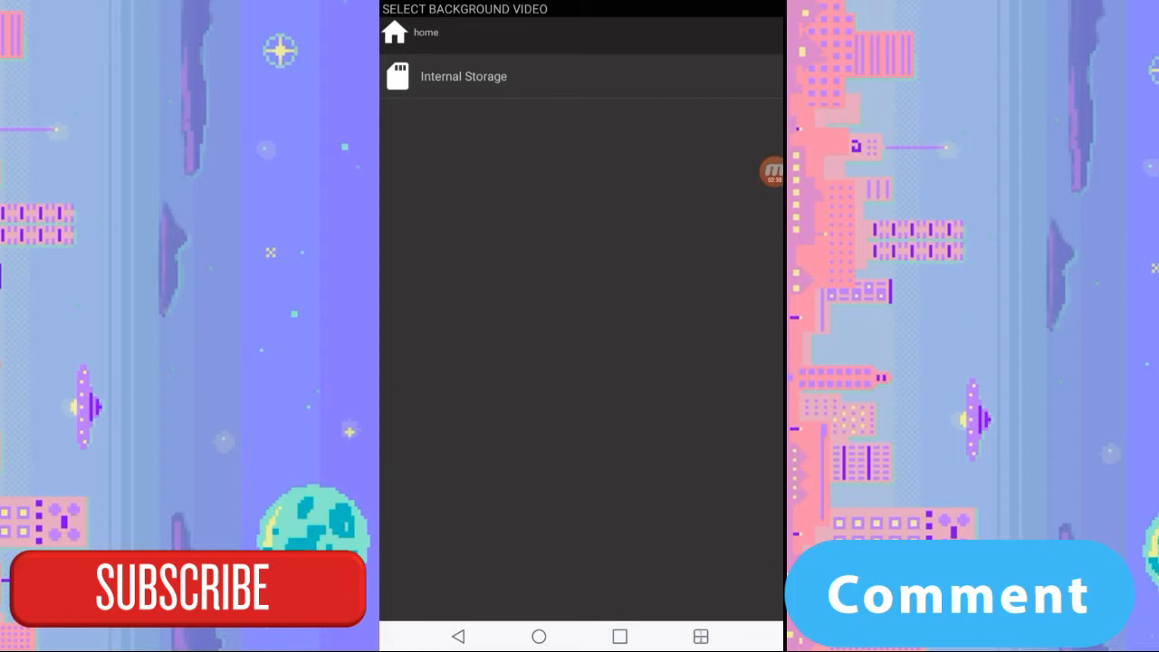
pyautogui.click(462, 76)
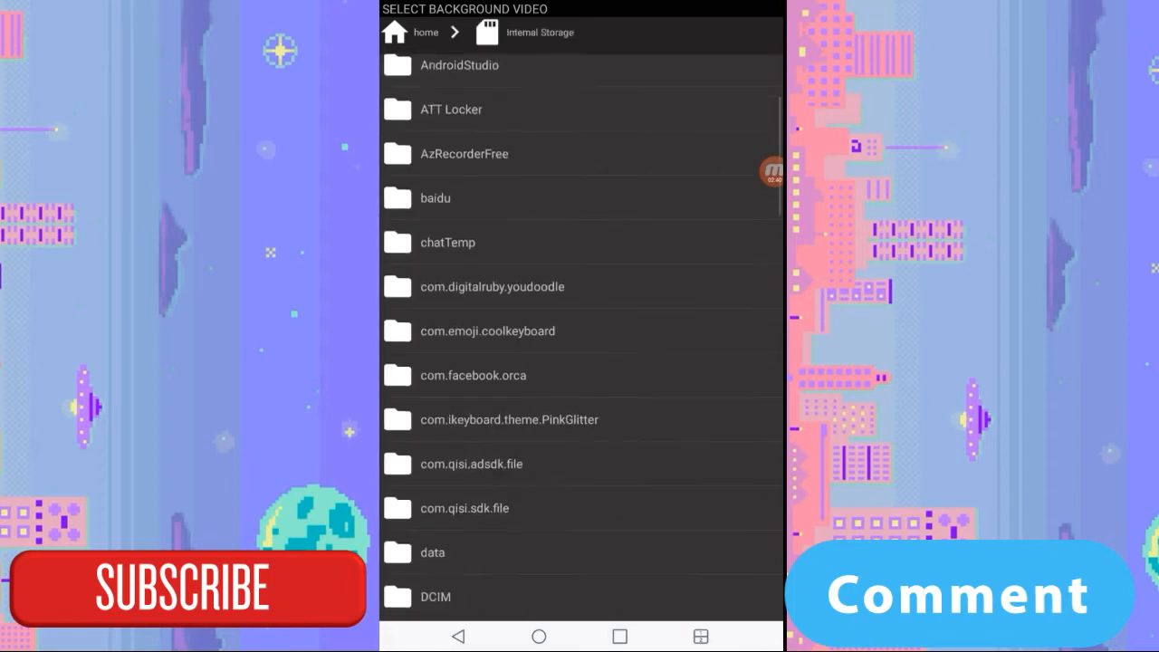
pyautogui.scroll(-3)
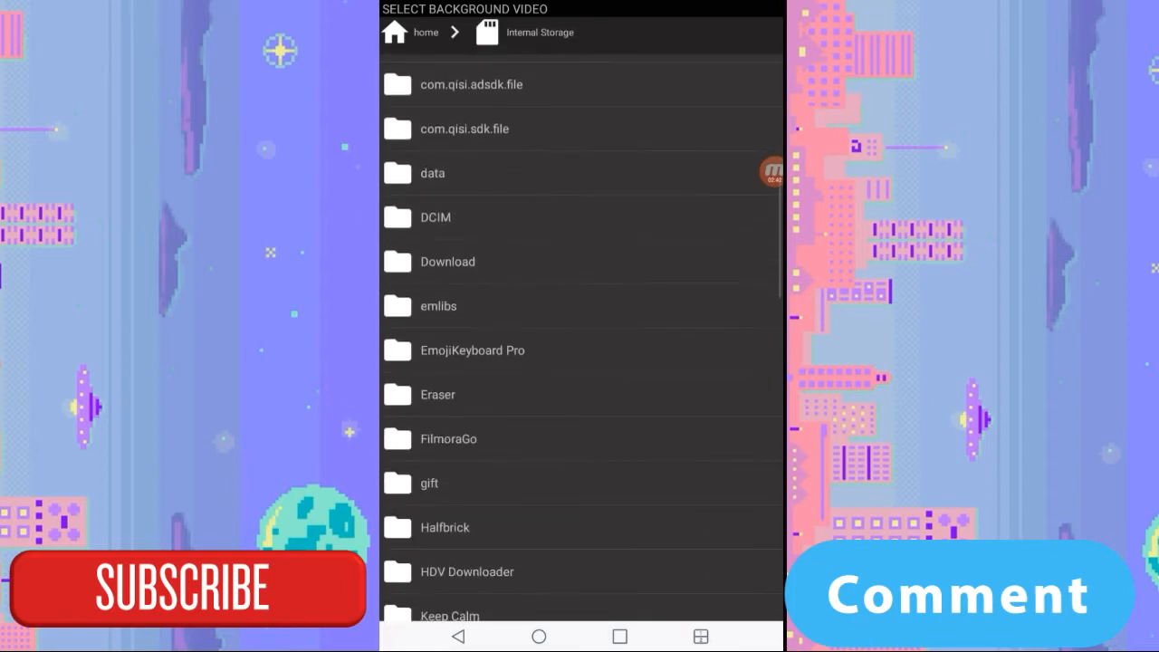
pyautogui.click(436, 216)
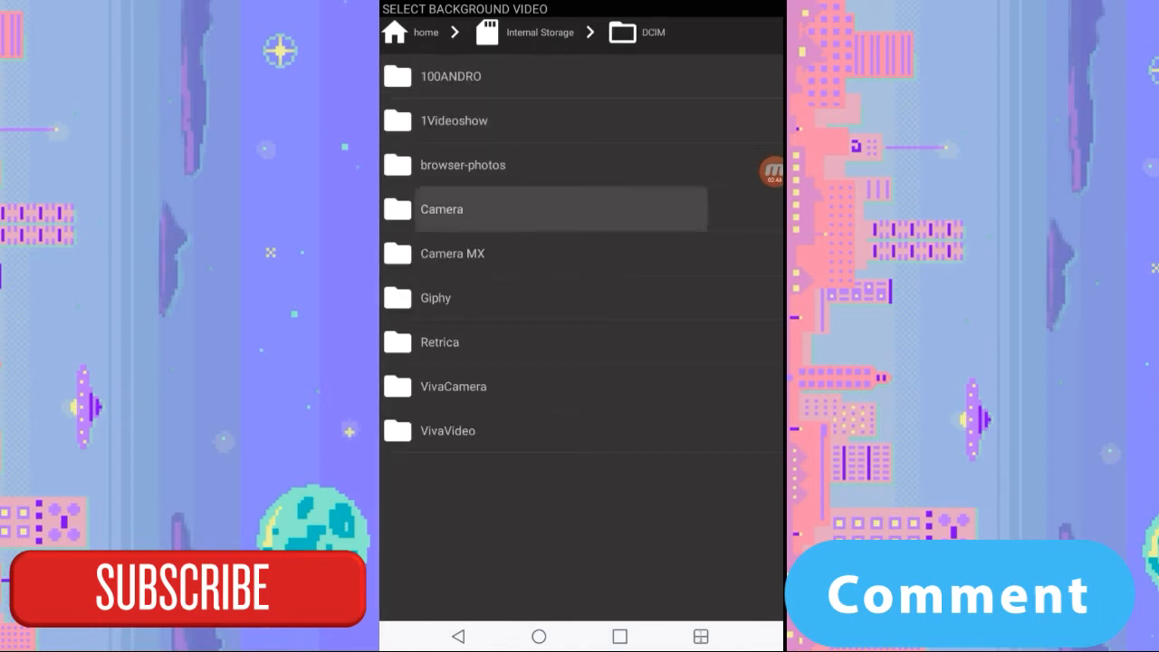
pyautogui.click(441, 209)
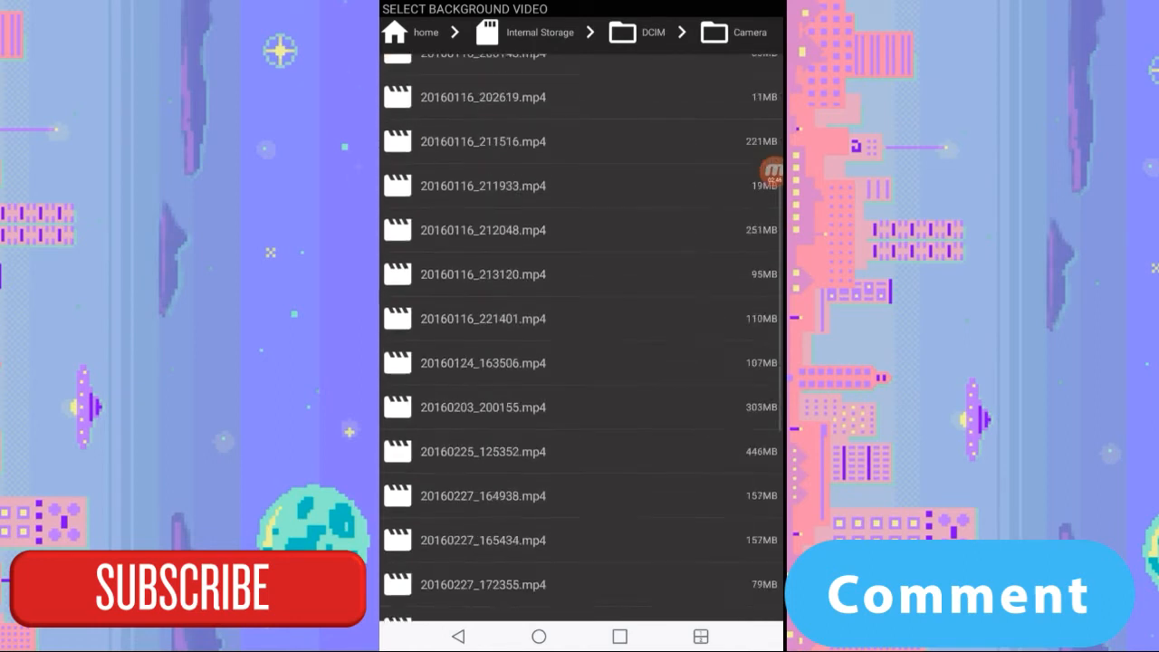
pyautogui.scroll(-3)
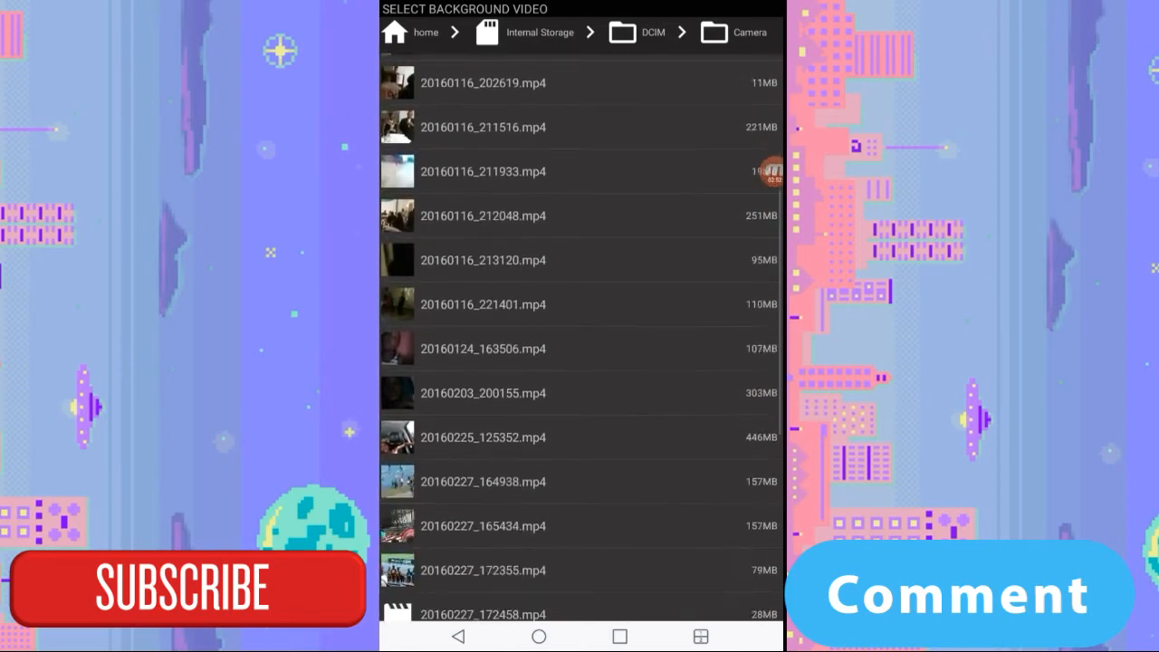
pyautogui.scroll(-3)
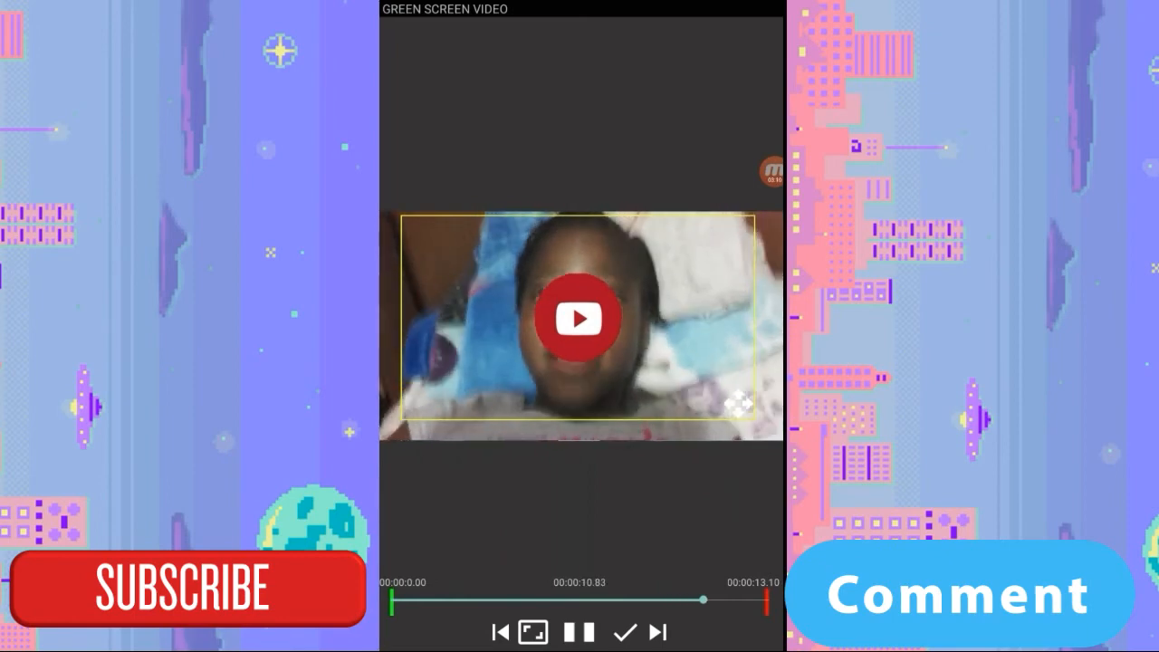
# Produce the composite with Disable Audio Overlay kept and play the finished video
pyautogui.click(629, 631)
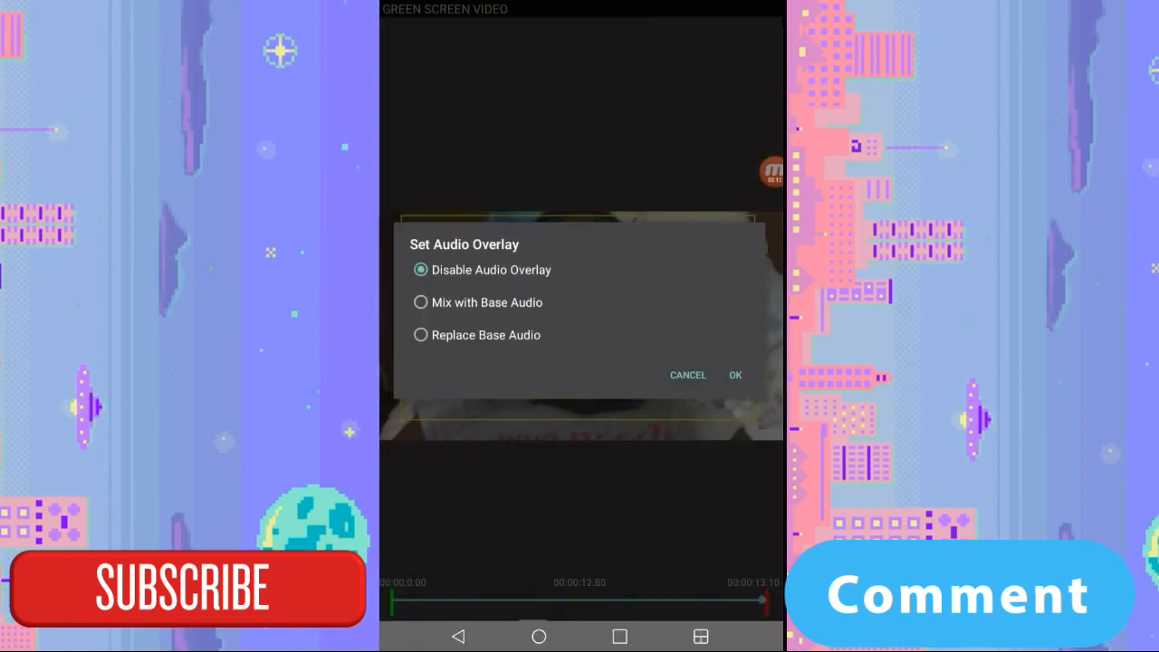
pyautogui.click(734, 375)
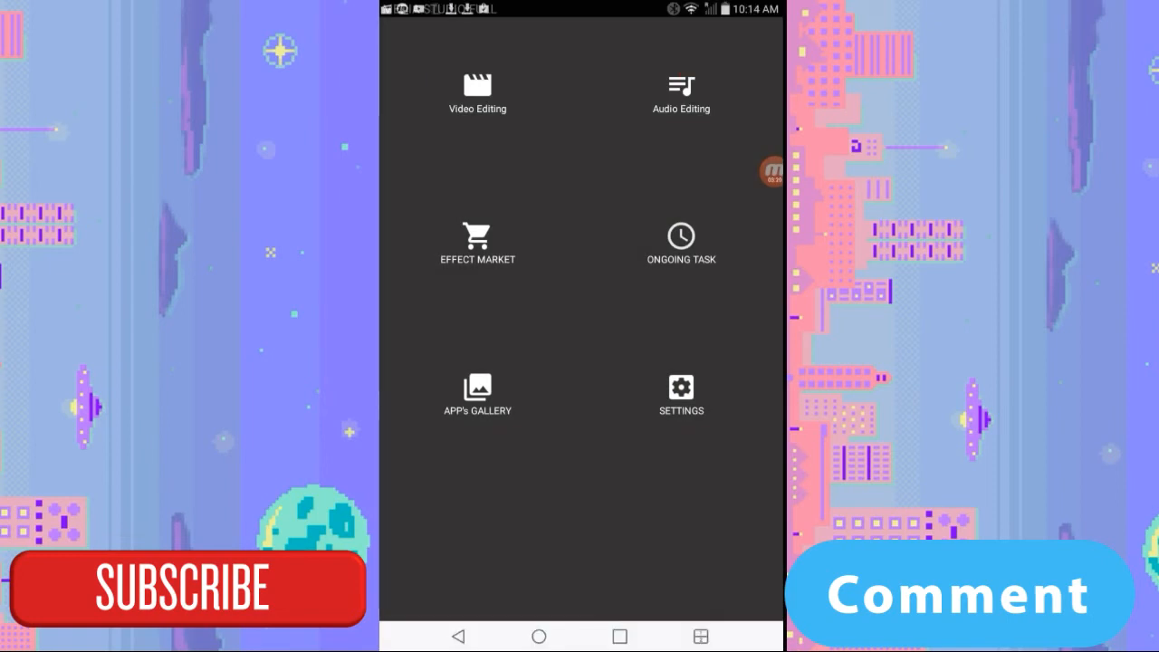
pyautogui.click(764, 174)
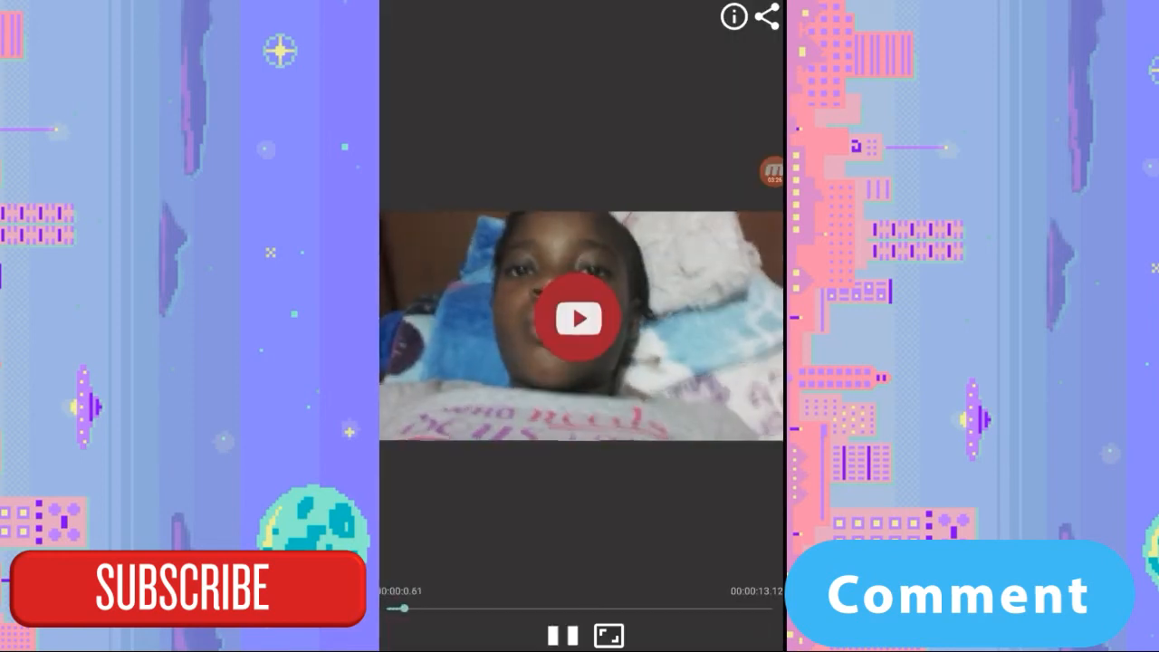
# Stop playback, return home and expand the Video Editors folder
pyautogui.click(578, 317)
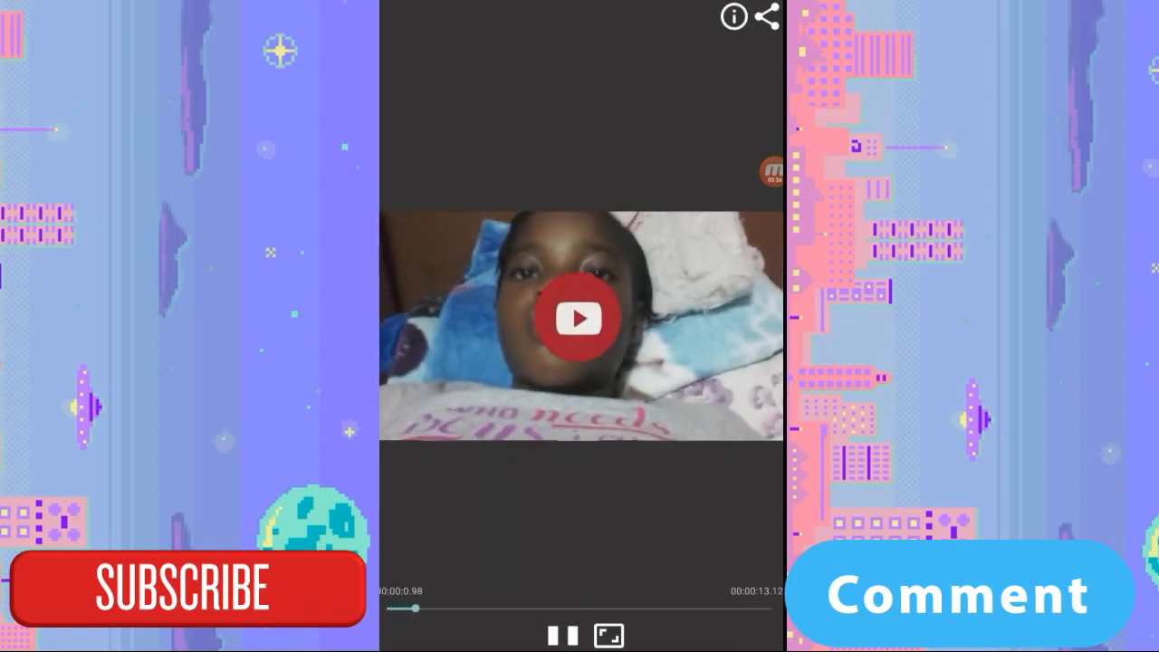
pyautogui.click(579, 316)
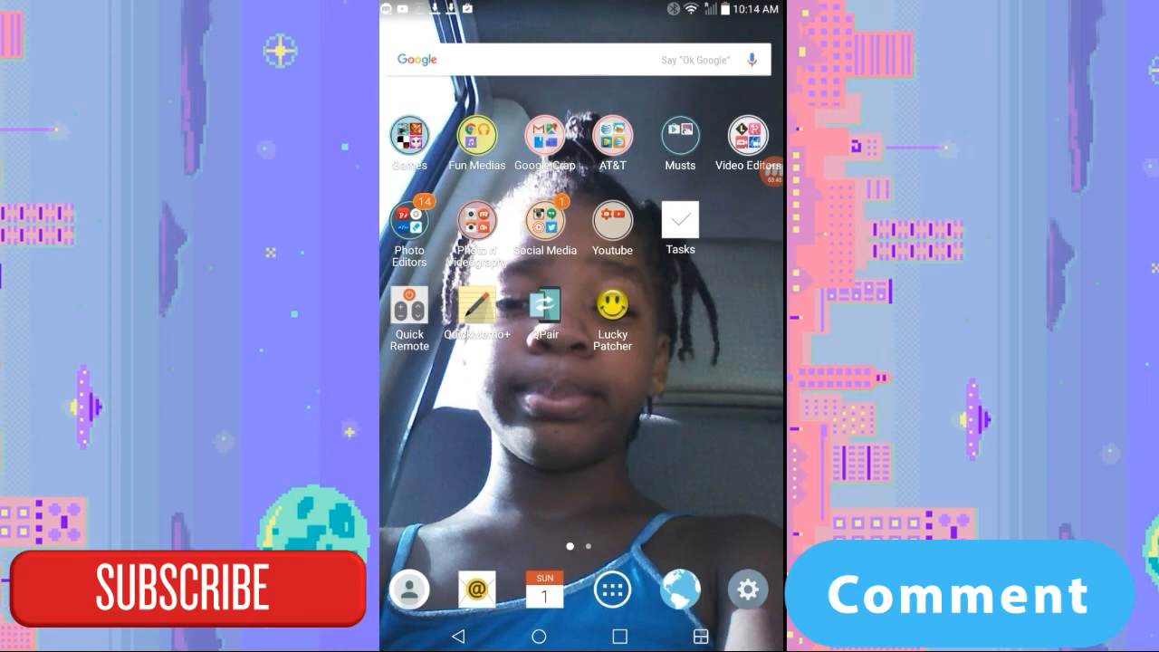
pyautogui.click(747, 134)
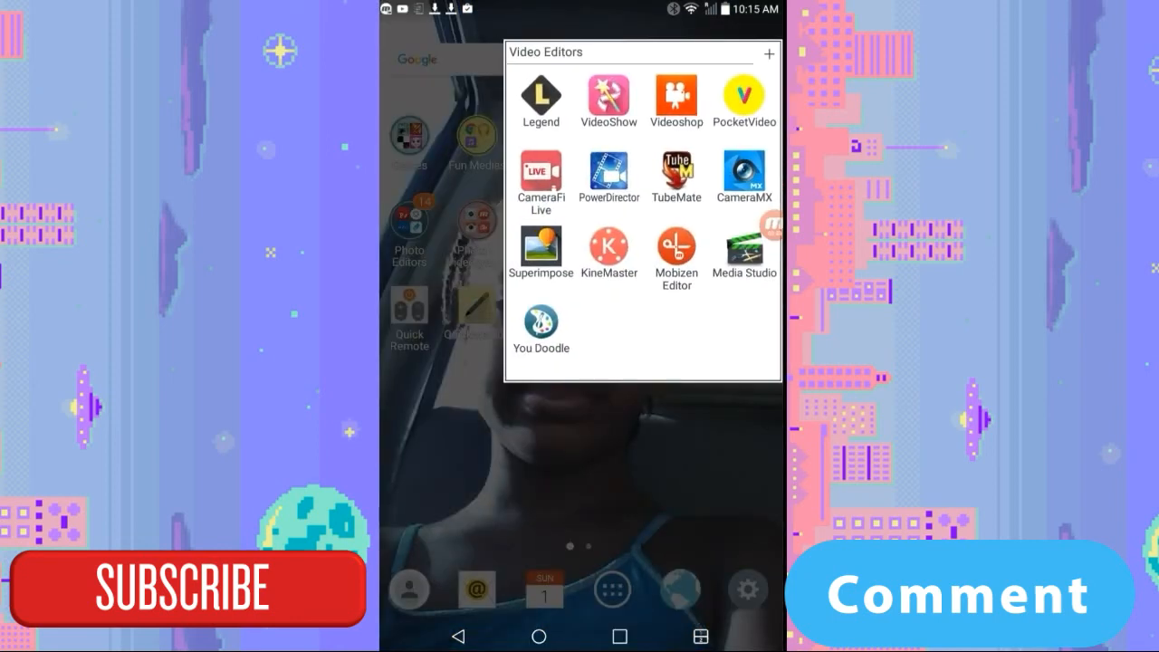